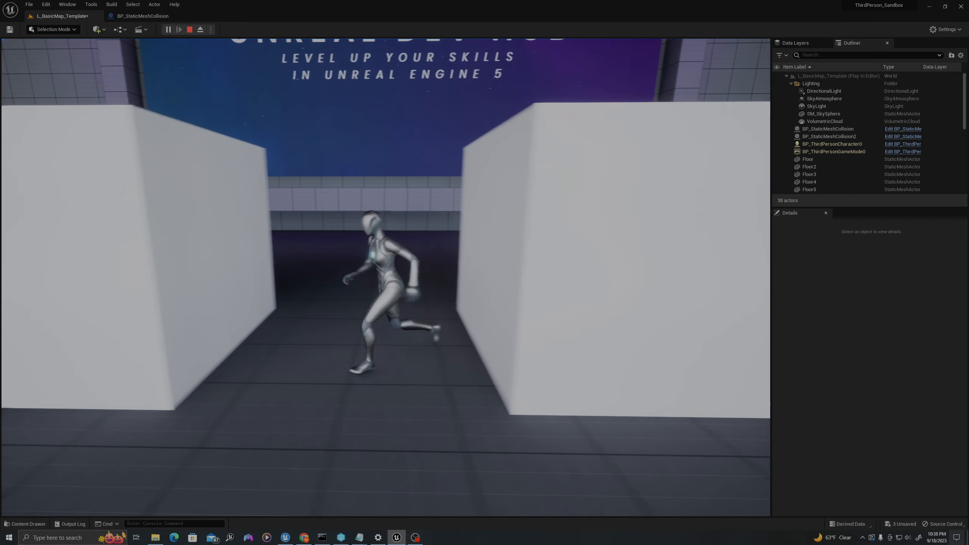
# Stop the Play In Editor session and return to the level editor
pyautogui.click(189, 30)
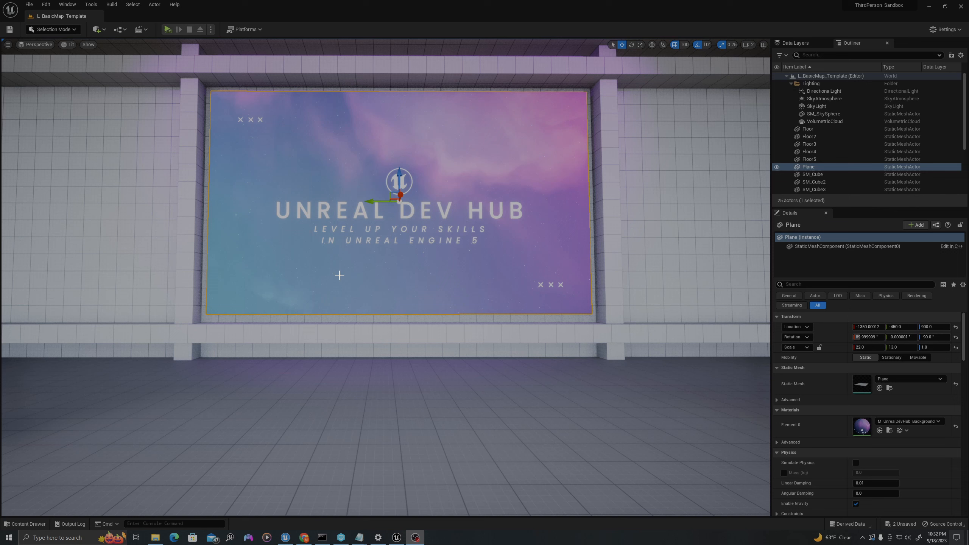
# From the Content Drawer, create an Actor blueprint named BP_StaticMeshCollision
pyautogui.click(25, 523)
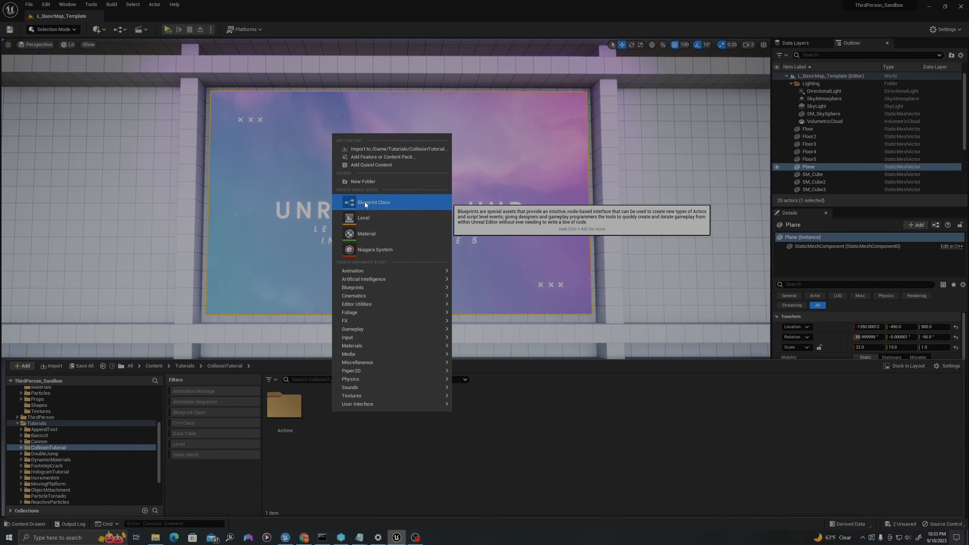
pyautogui.click(373, 202)
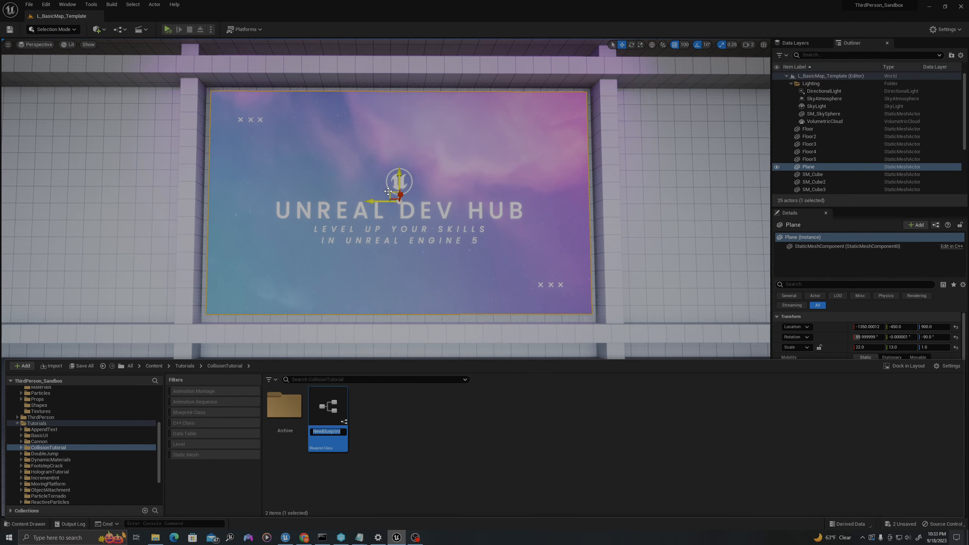
pyautogui.write('BP_StaticMeshCollision')
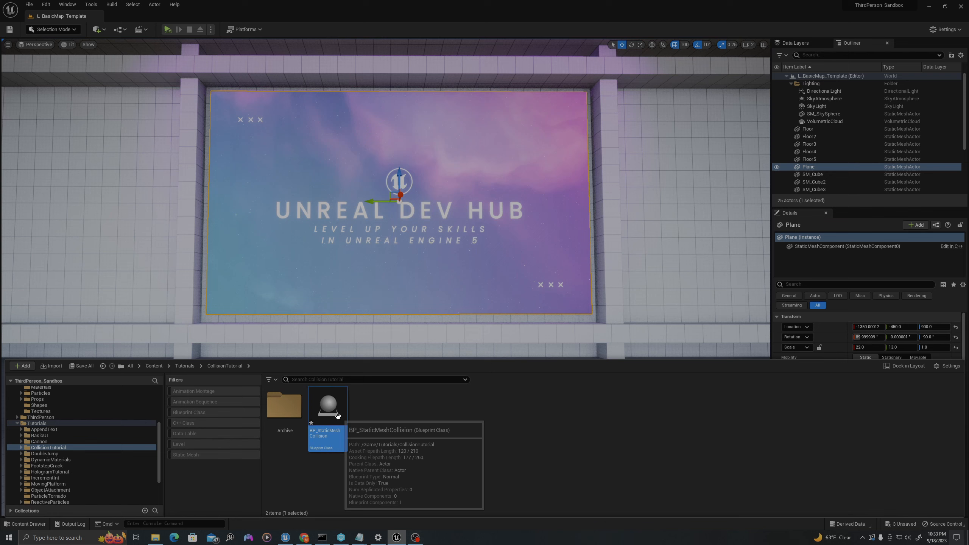
pyautogui.moveTo(329, 406)
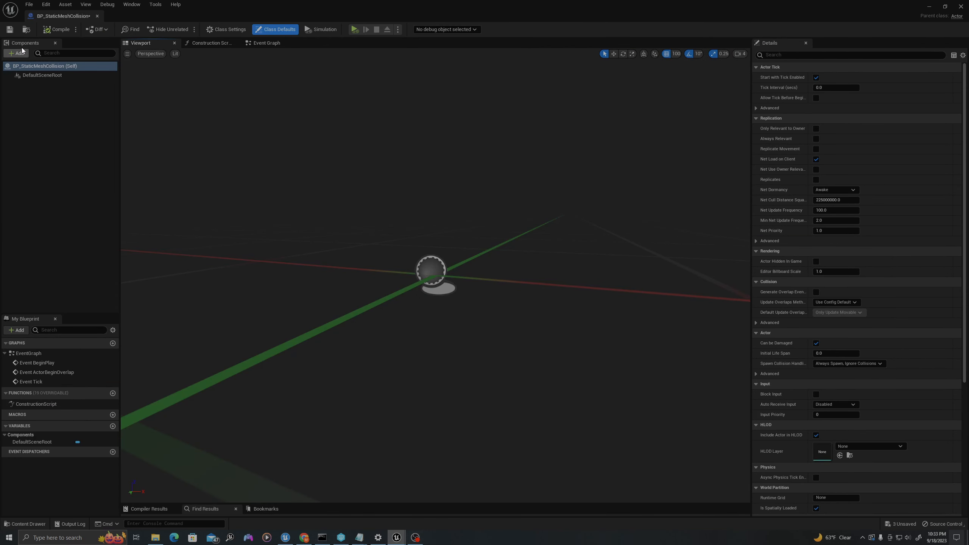
pyautogui.moveTo(19, 53)
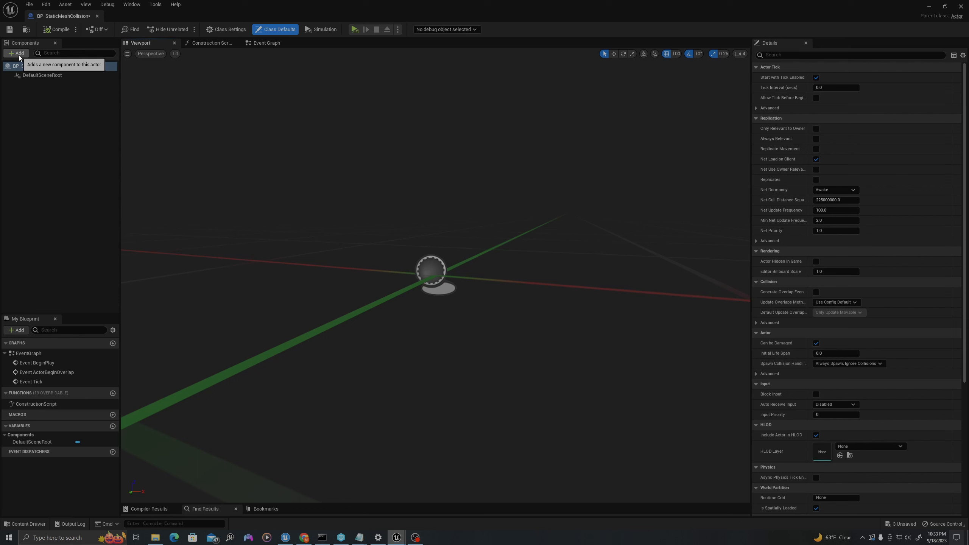
# Add a TextRender component and a Cube component, with the cube scaled to 3
pyautogui.click(17, 53)
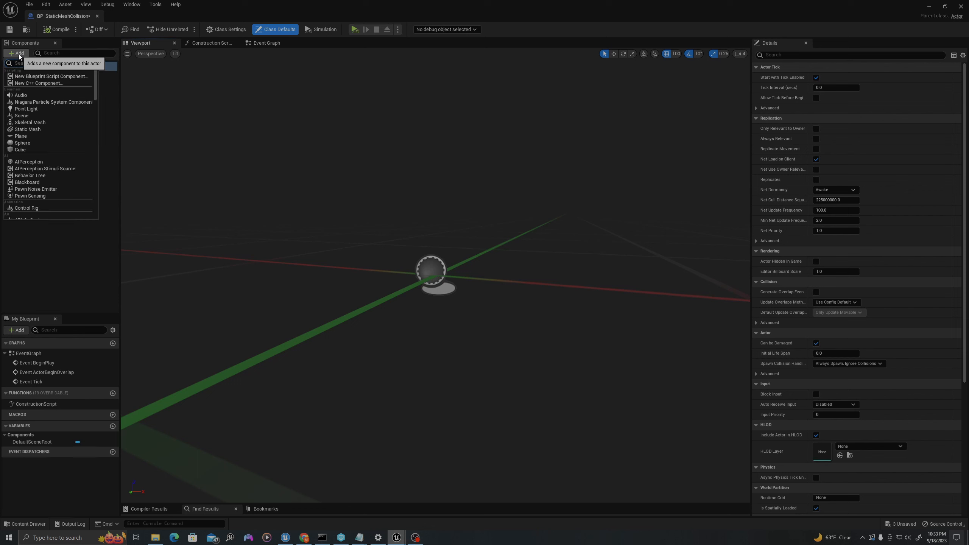
pyautogui.write('text')
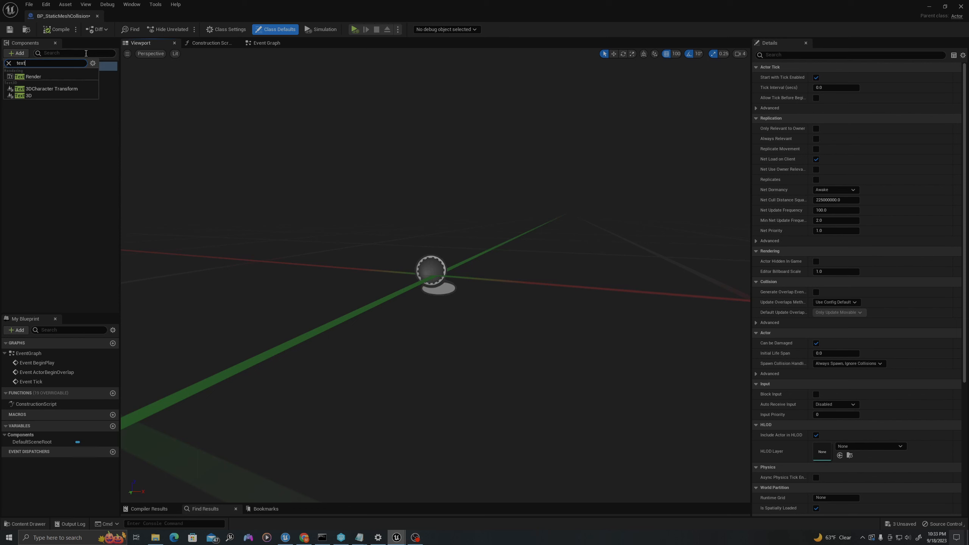
pyautogui.click(31, 76)
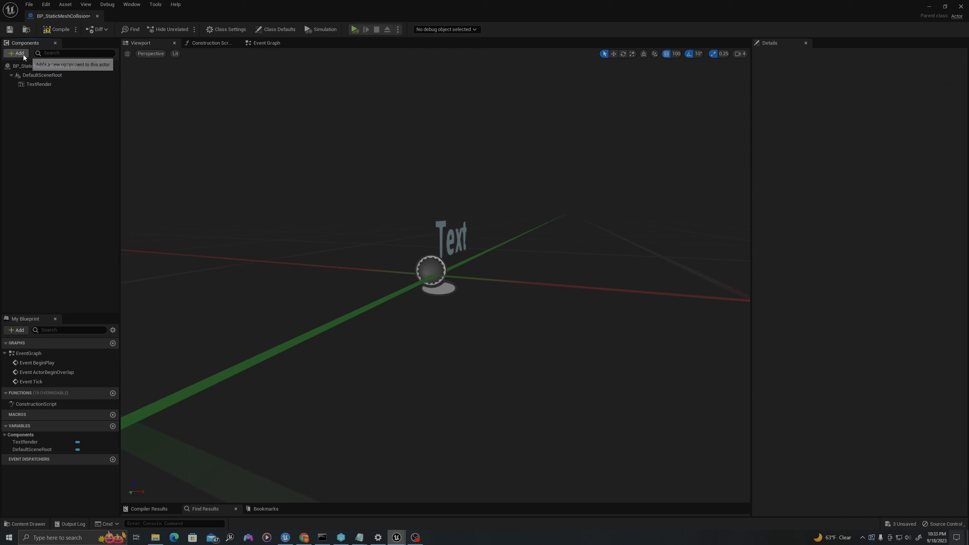
pyautogui.click(17, 53)
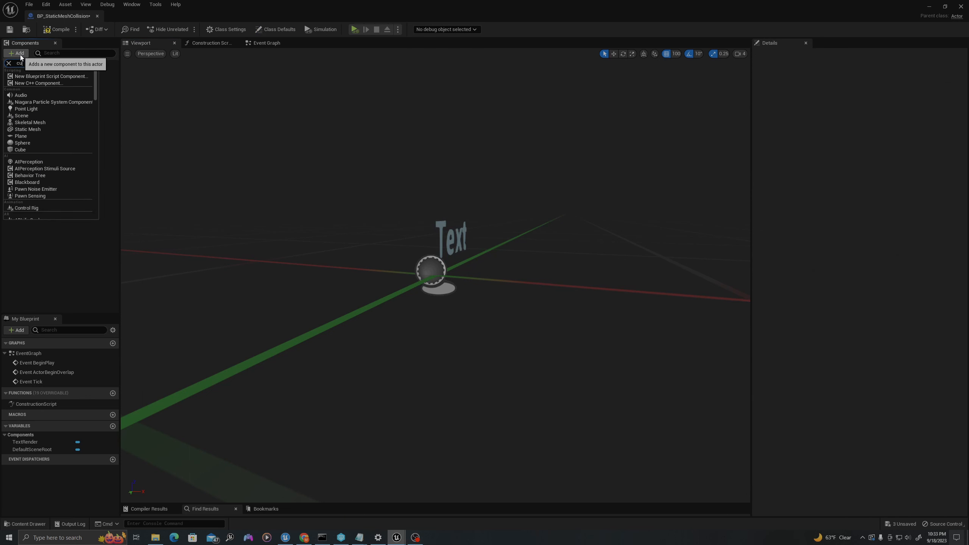
pyautogui.click(21, 149)
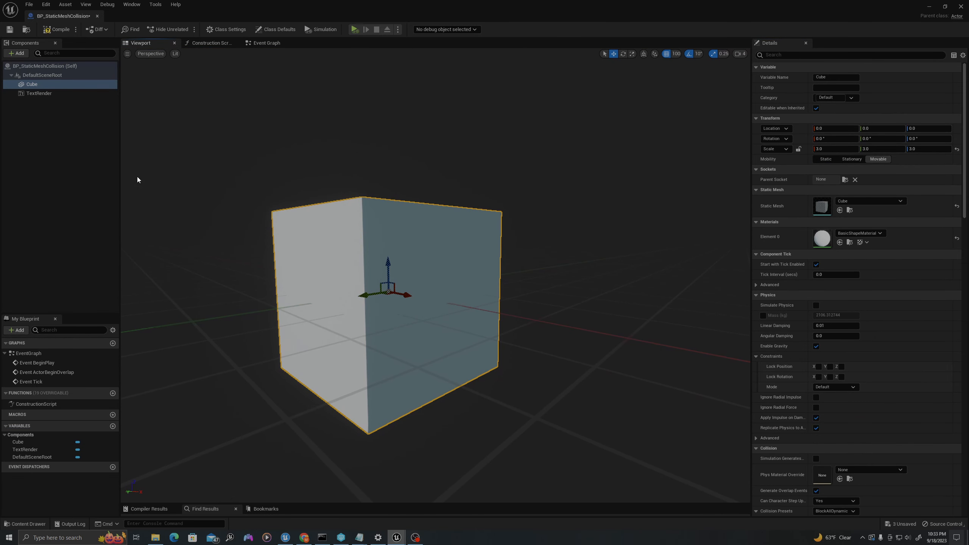
# Center the TextRender horizontally and vertically (Text Center) and place it at Location Z 300
pyautogui.click(39, 92)
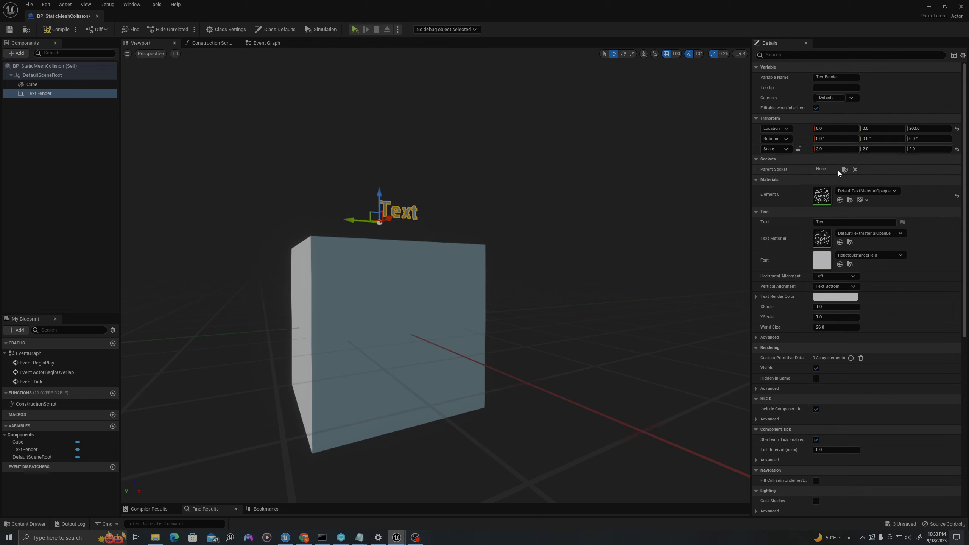
pyautogui.click(835, 276)
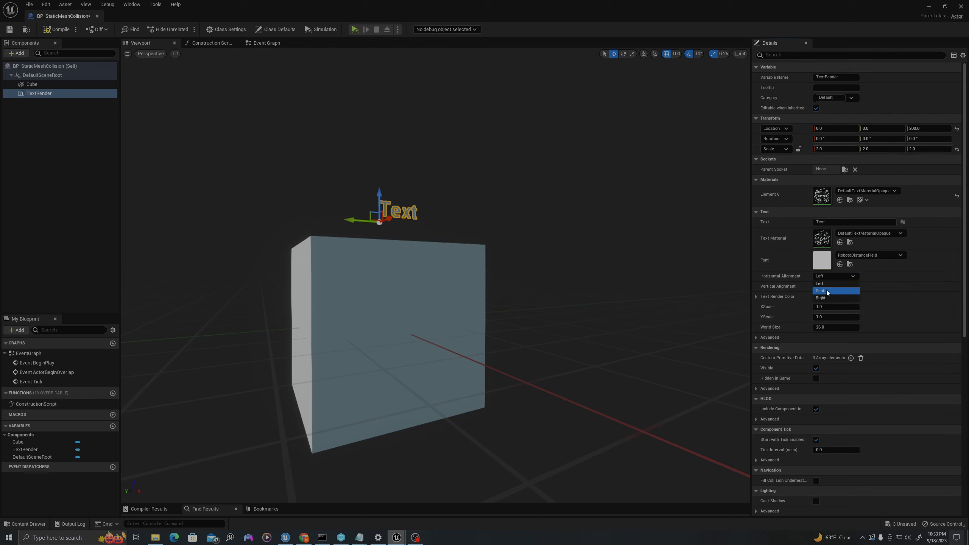
pyautogui.click(822, 290)
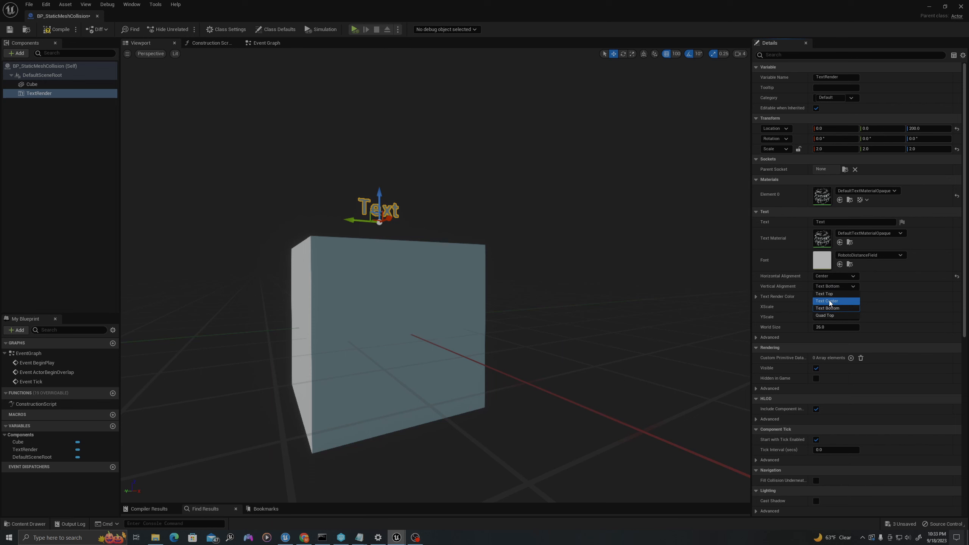
pyautogui.click(827, 301)
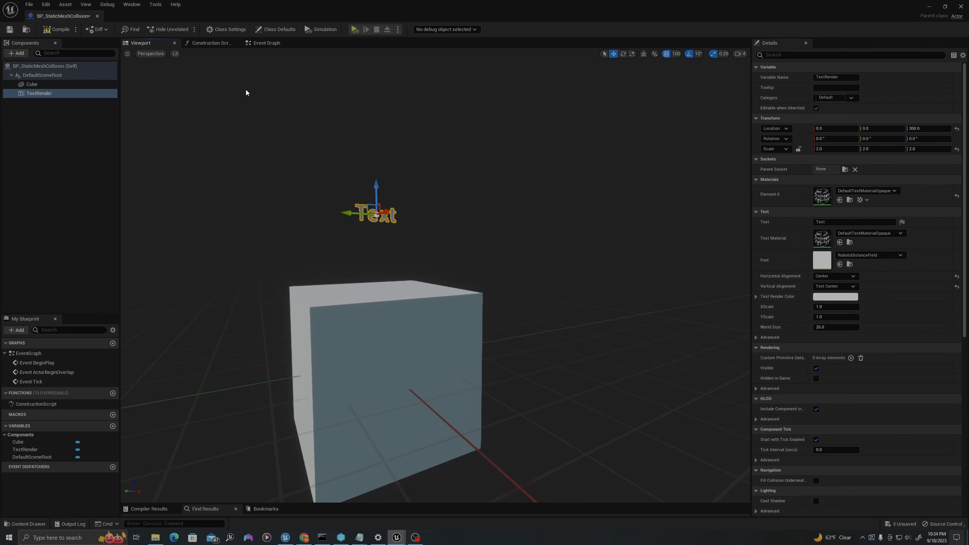
pyautogui.click(210, 42)
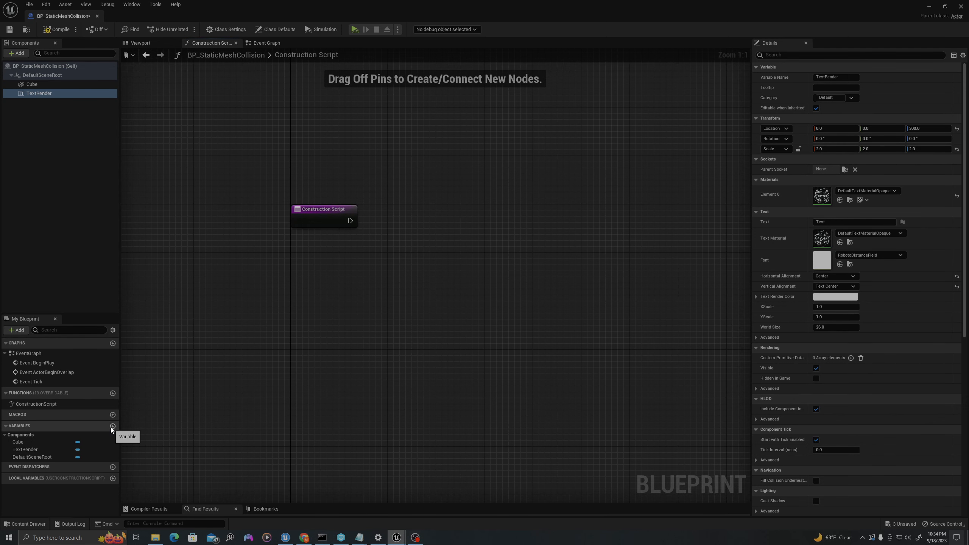
# Add a Boolean variable named CollisionEnabled to the blueprint
pyautogui.click(112, 427)
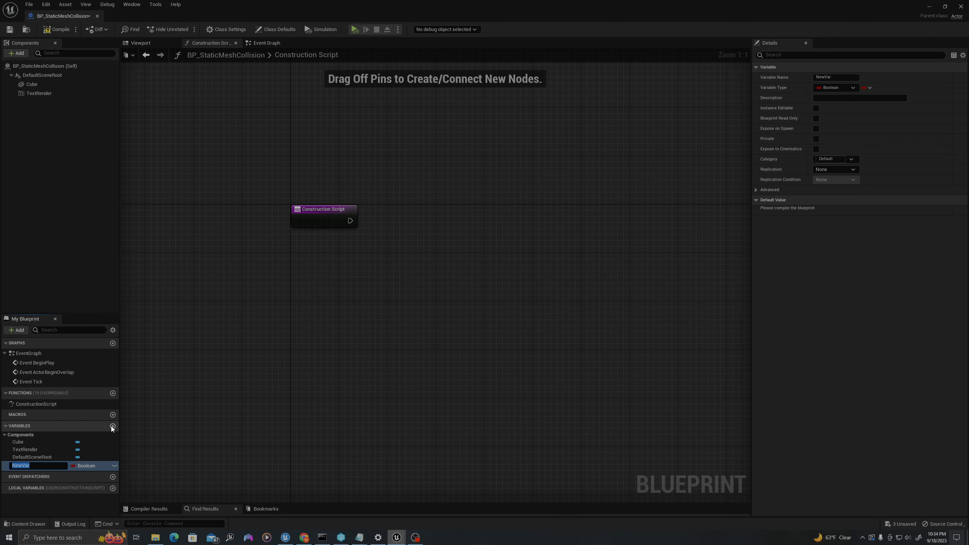
pyautogui.write('CollisionEnabled')
pyautogui.write('select stri')
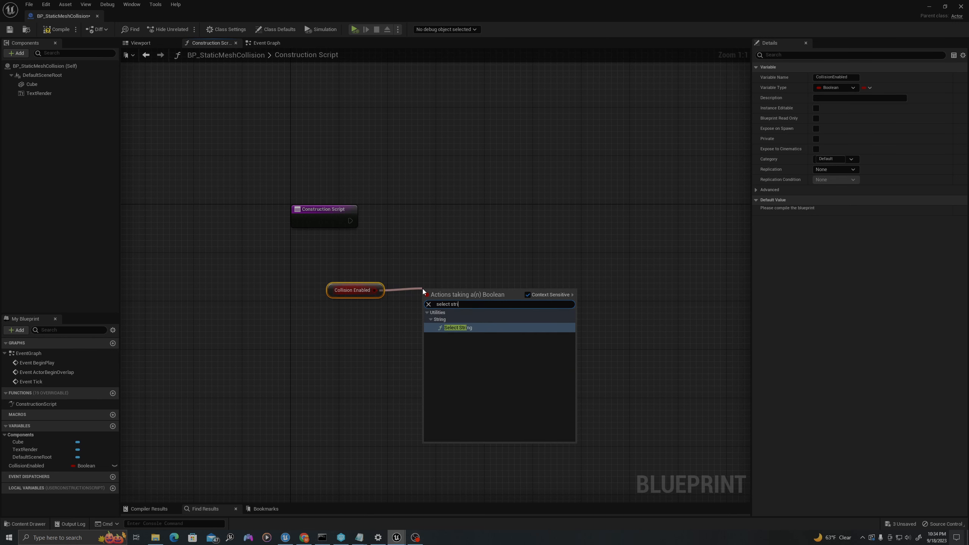
# Pick On/Off with a Select String from CollisionEnabled, appended after 'Collision: '
pyautogui.click(458, 327)
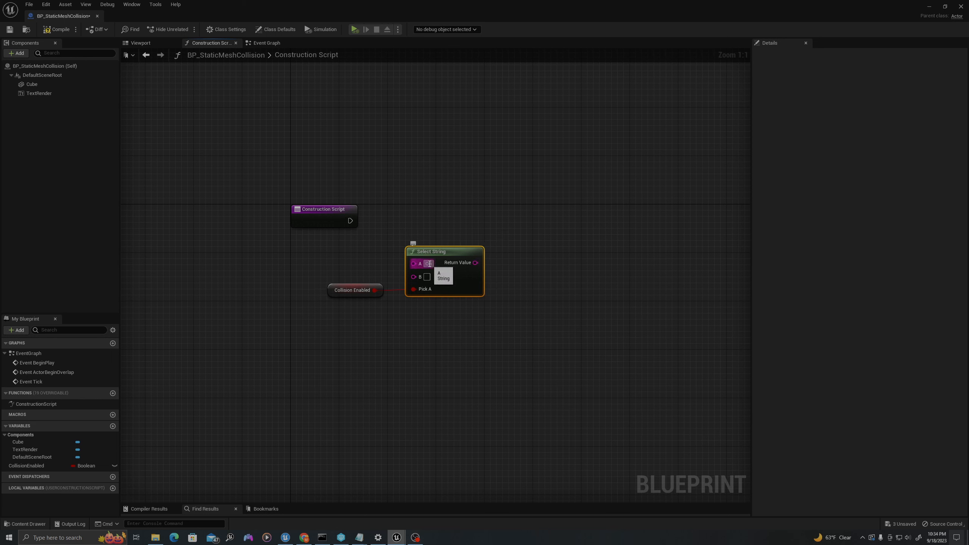
pyautogui.click(352, 290)
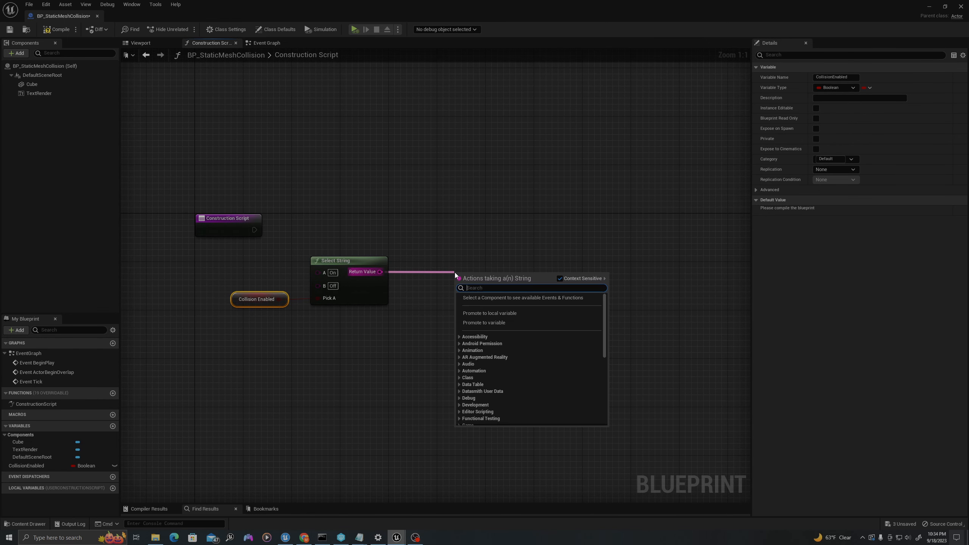
pyautogui.write('append')
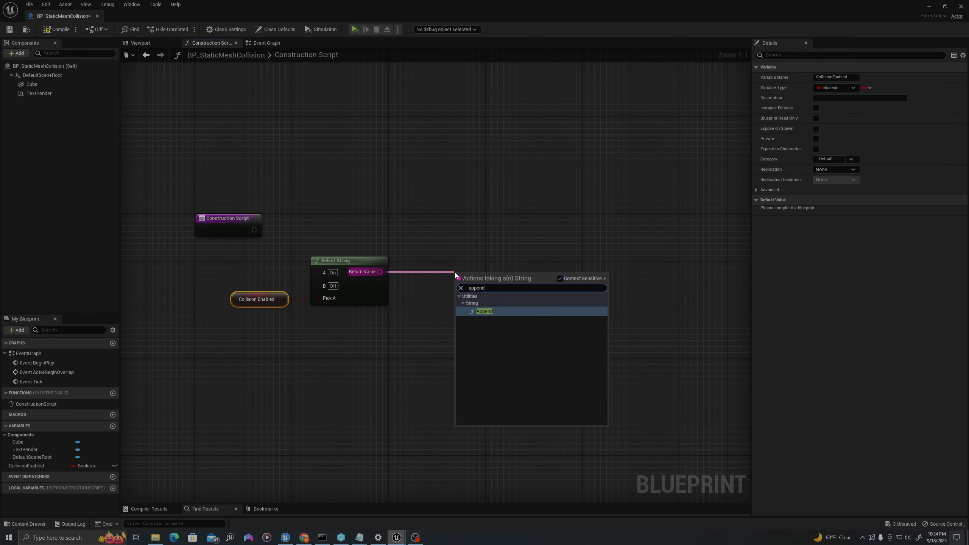
pyautogui.click(483, 311)
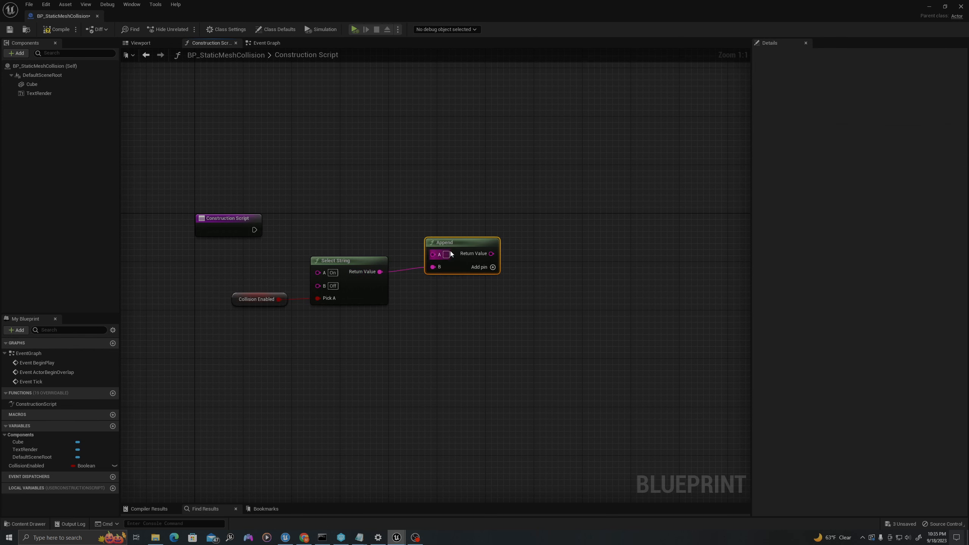
pyautogui.moveTo(467, 265)
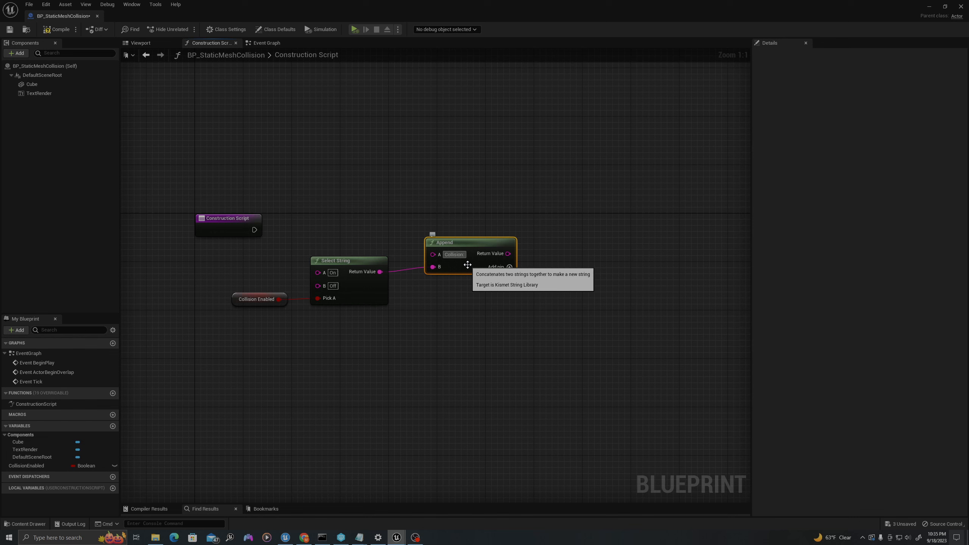
pyautogui.moveTo(434, 267)
pyautogui.write('set text')
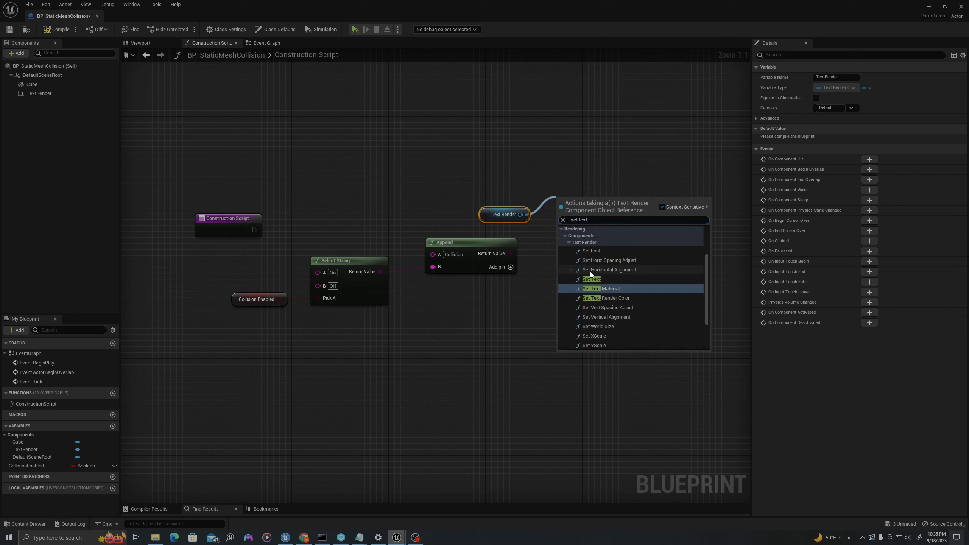
# Set TextRender text from the Append result, make CollisionEnabled instance editable, and compile
pyautogui.click(590, 279)
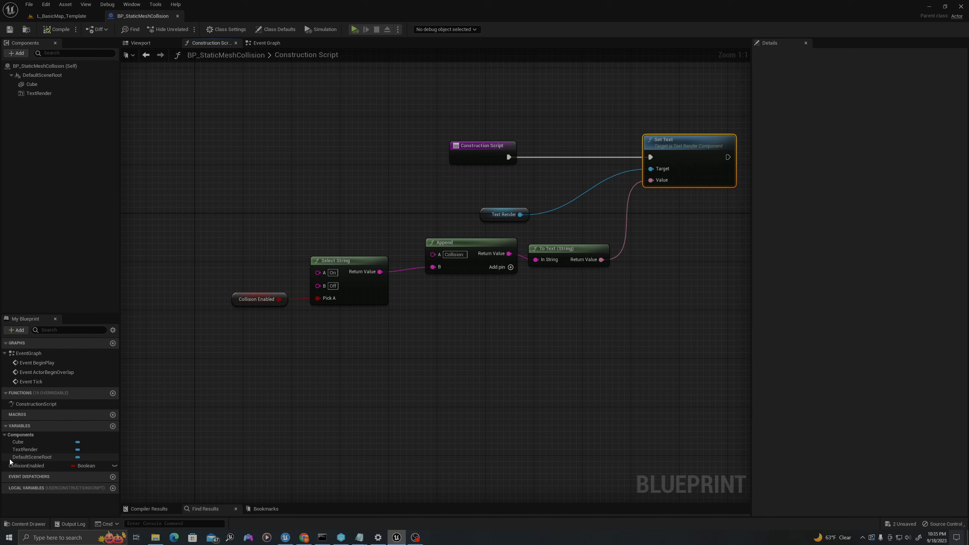
pyautogui.click(26, 465)
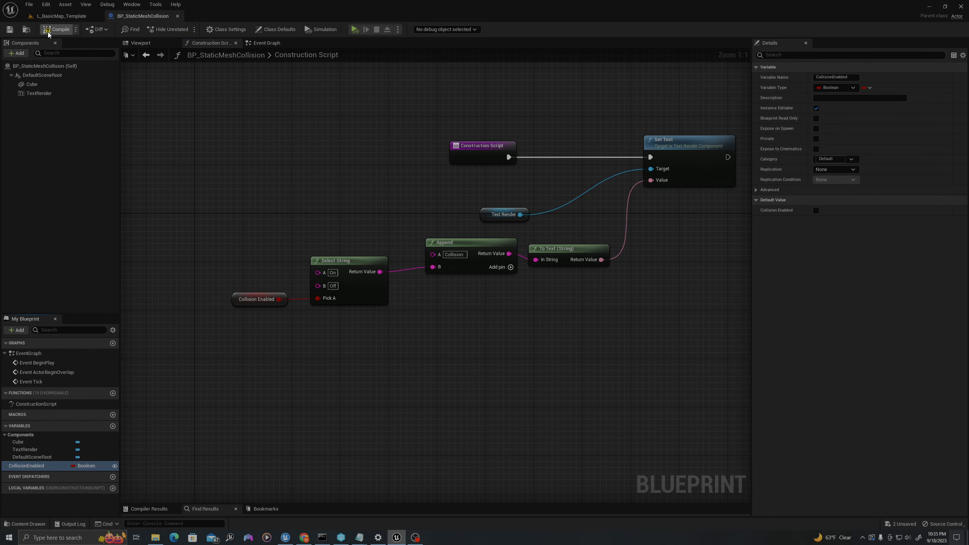
pyautogui.click(56, 15)
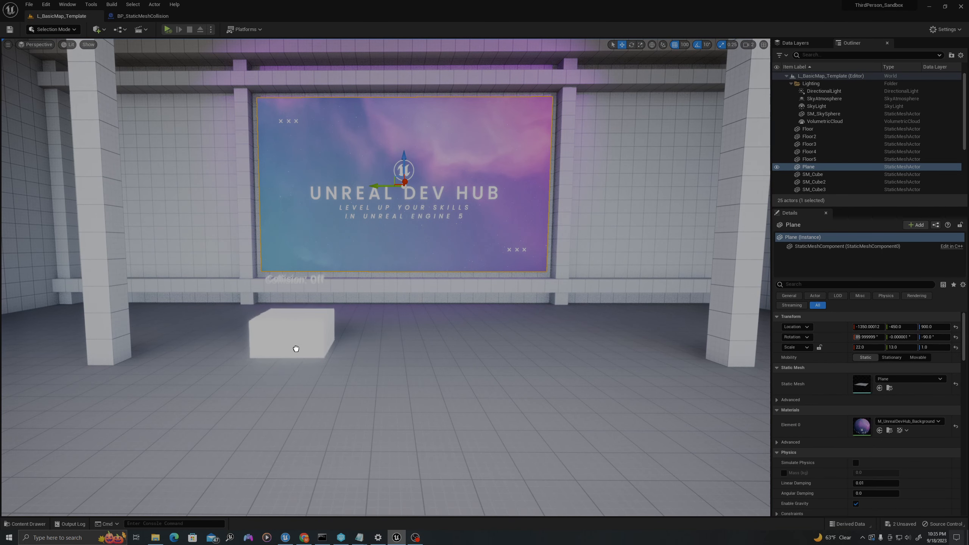
# Place a second BP_StaticMeshCollision actor and toggle its Collision Enabled checkbox
pyautogui.click(290, 337)
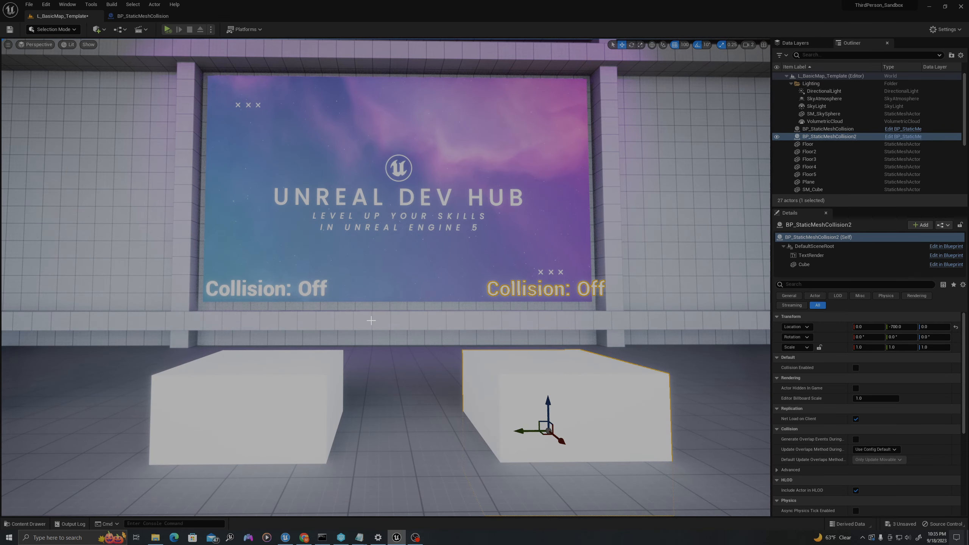
pyautogui.moveTo(855, 367)
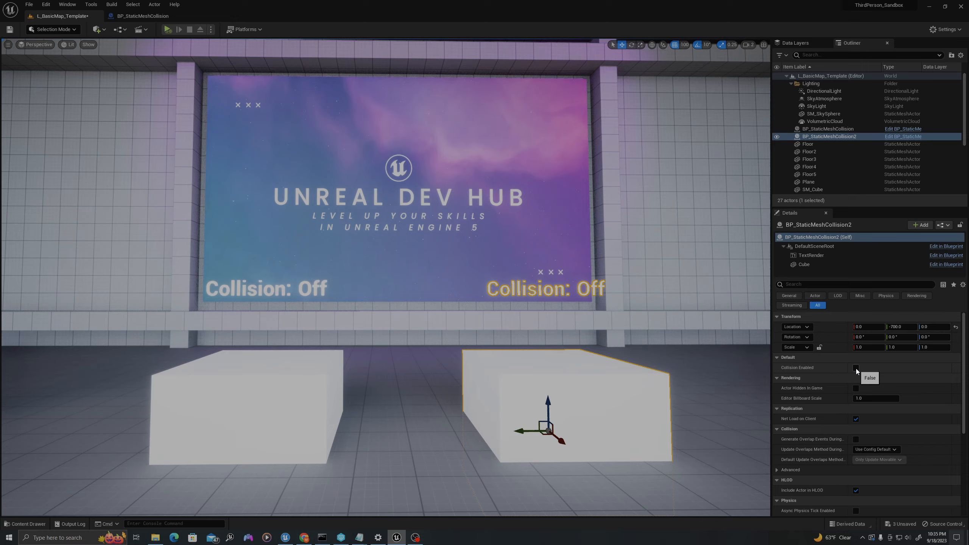
pyautogui.click(856, 367)
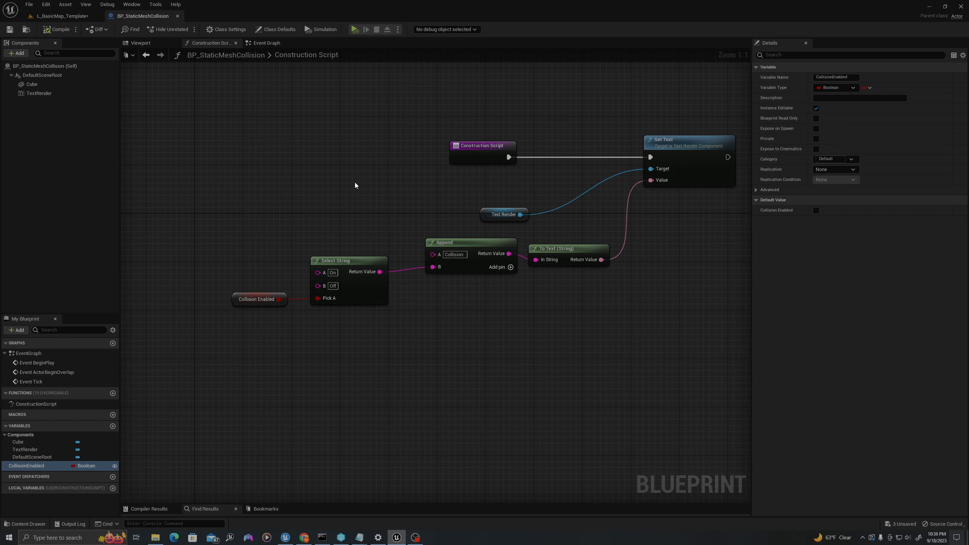
# Place a Cube component reference in the Event Graph
pyautogui.click(266, 42)
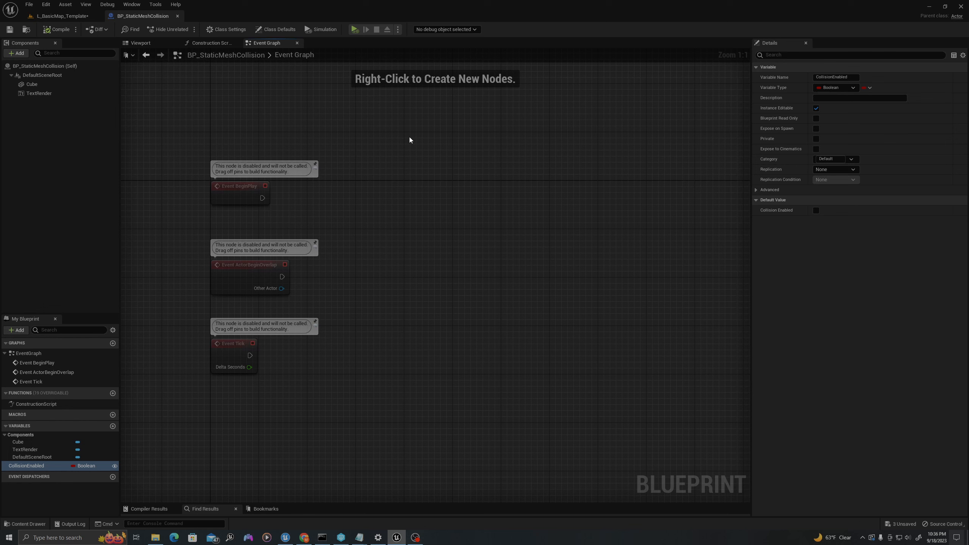
pyautogui.click(31, 84)
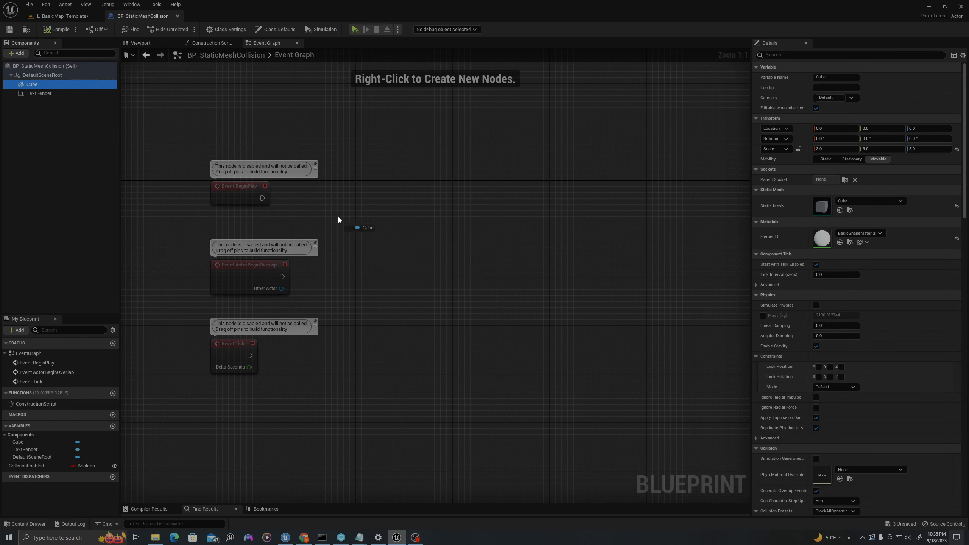
pyautogui.click(361, 223)
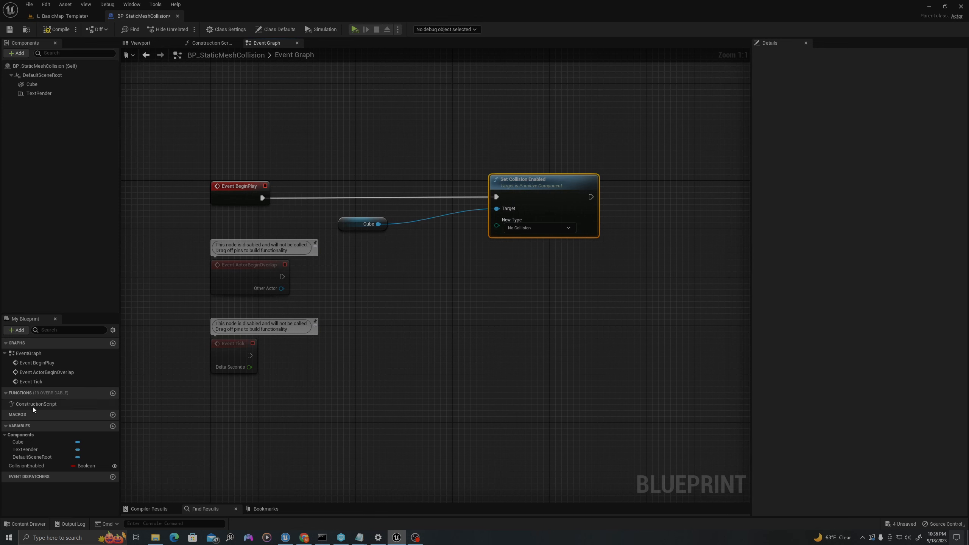
# Add a CollisionEnabled getter and a Select node feeding the collision type input
pyautogui.click(27, 465)
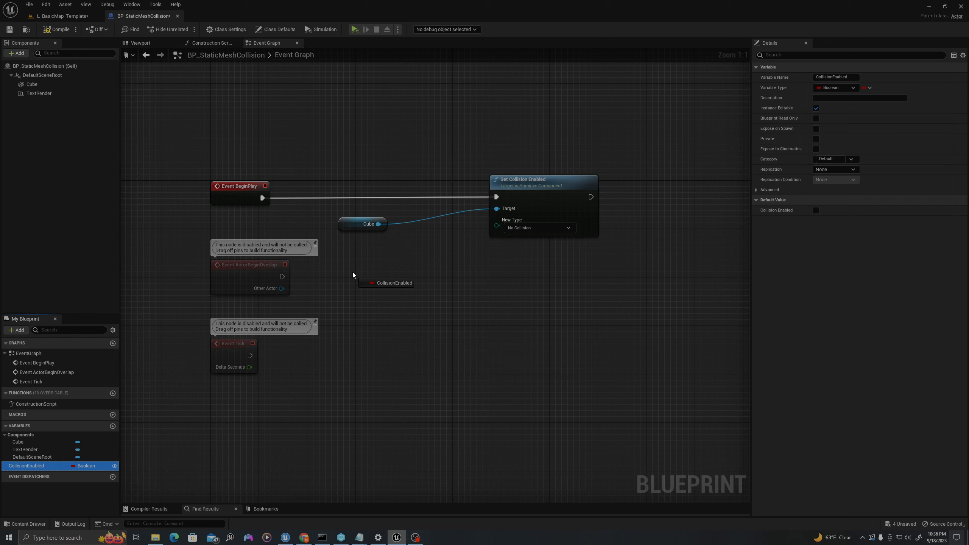
pyautogui.click(388, 282)
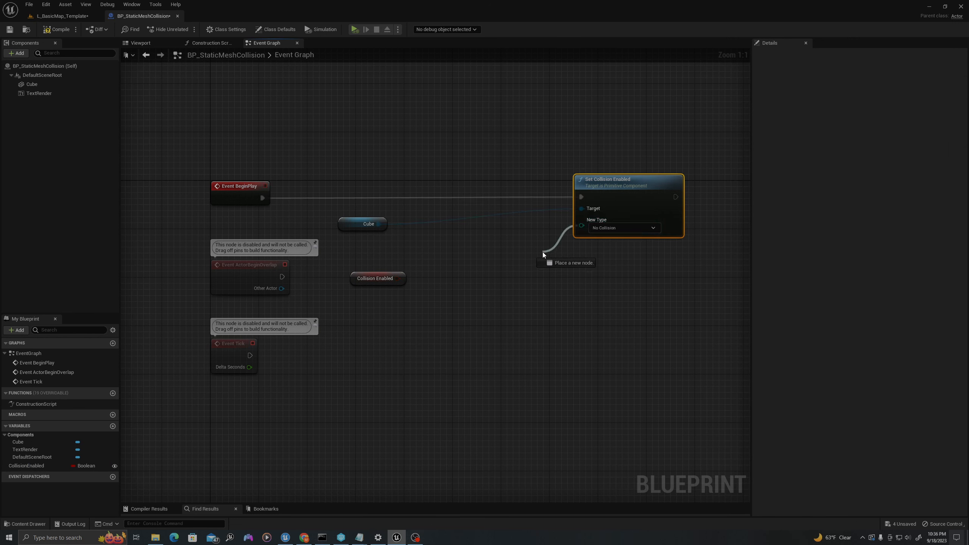
pyautogui.click(621, 228)
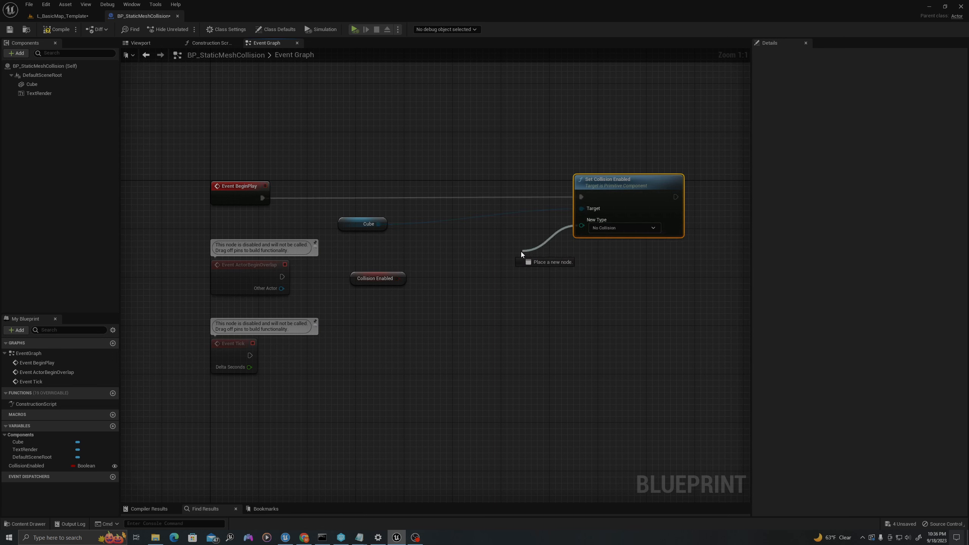
pyautogui.click(550, 262)
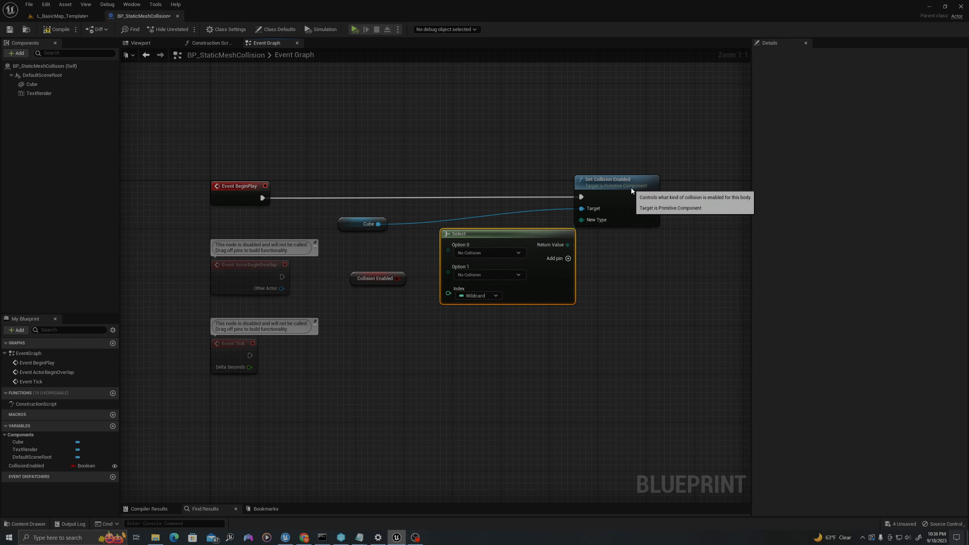
# Drive the Select index from CollisionEnabled, with True set to Query and Physics
pyautogui.click(377, 296)
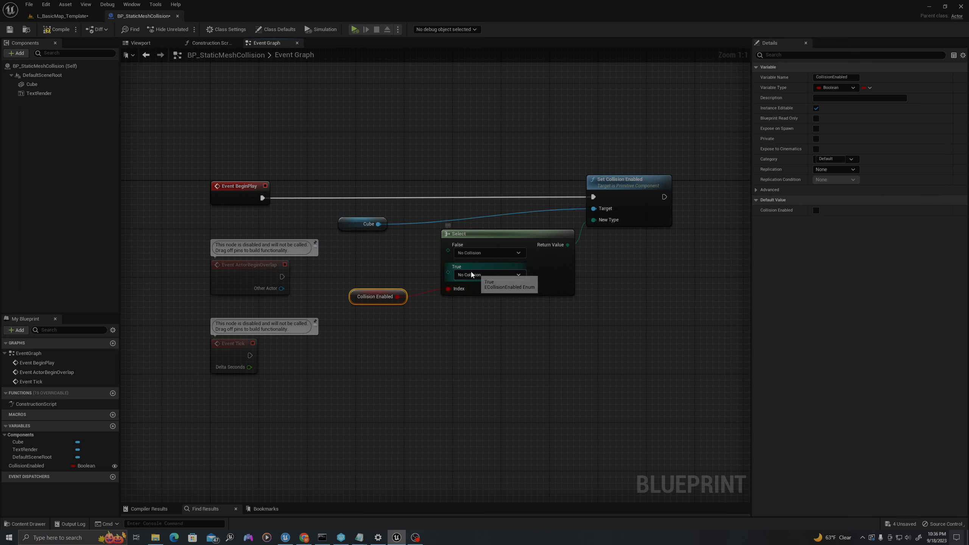
pyautogui.click(488, 274)
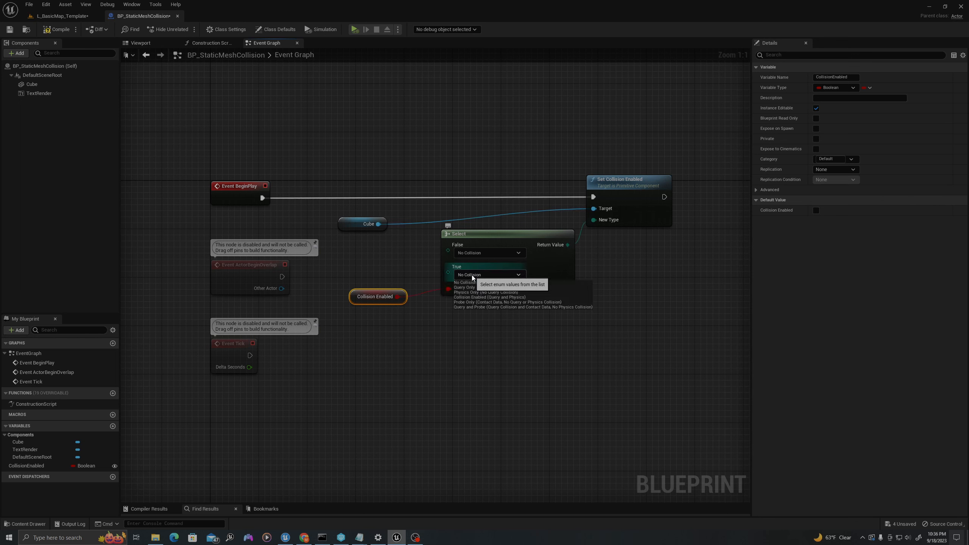
pyautogui.moveTo(472, 298)
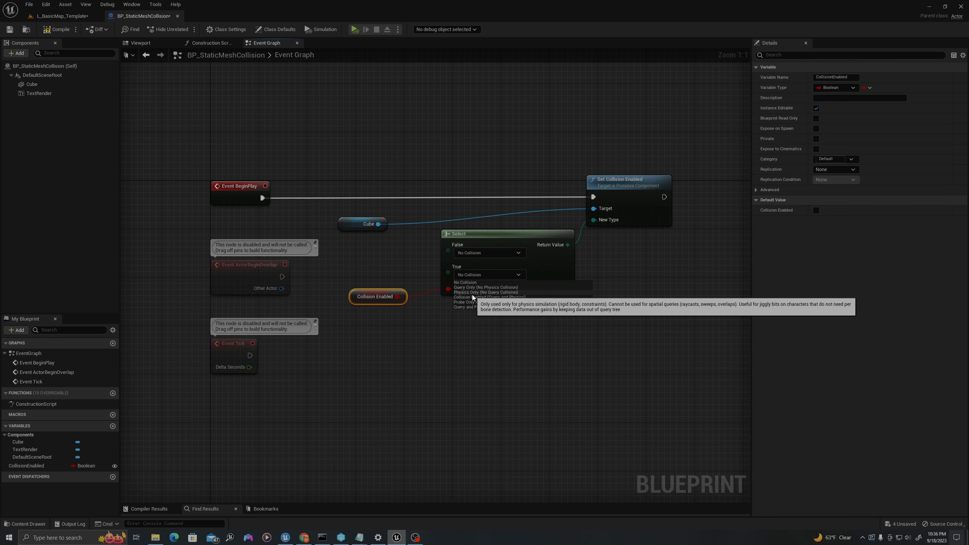
pyautogui.moveTo(489, 297)
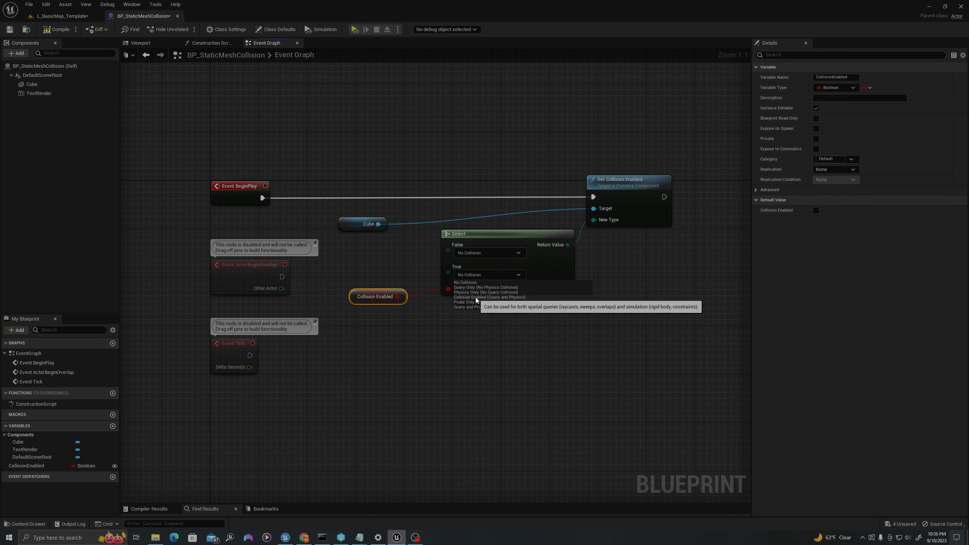
pyautogui.click(494, 297)
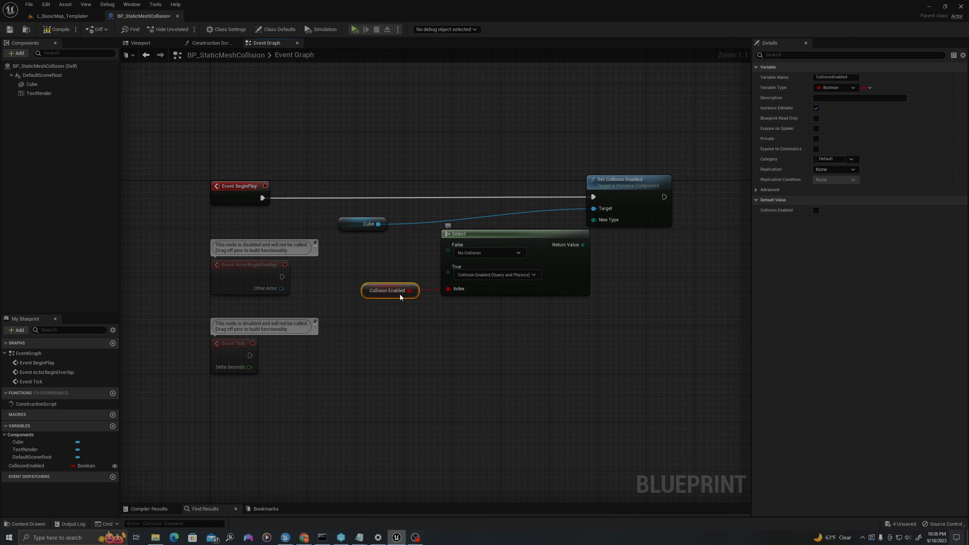
pyautogui.moveTo(387, 291)
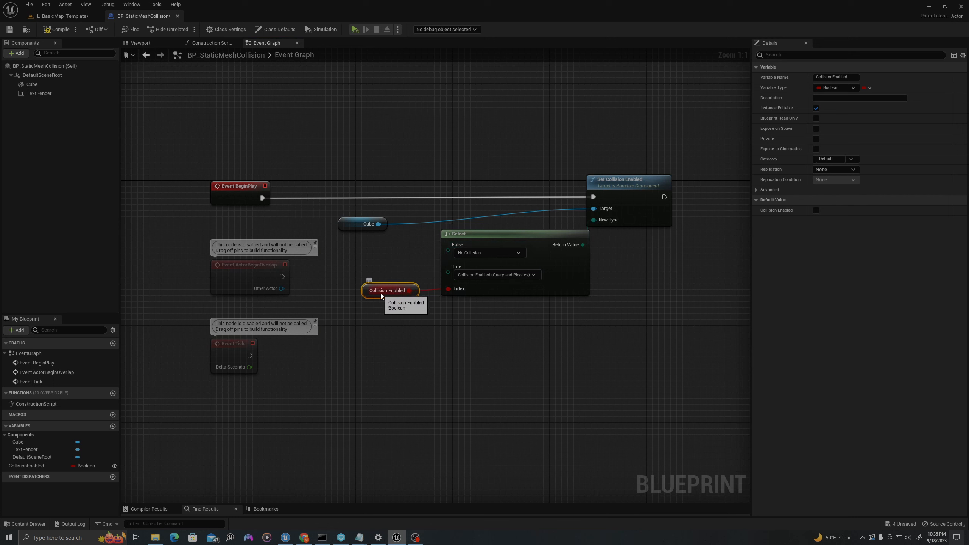
pyautogui.moveTo(495, 274)
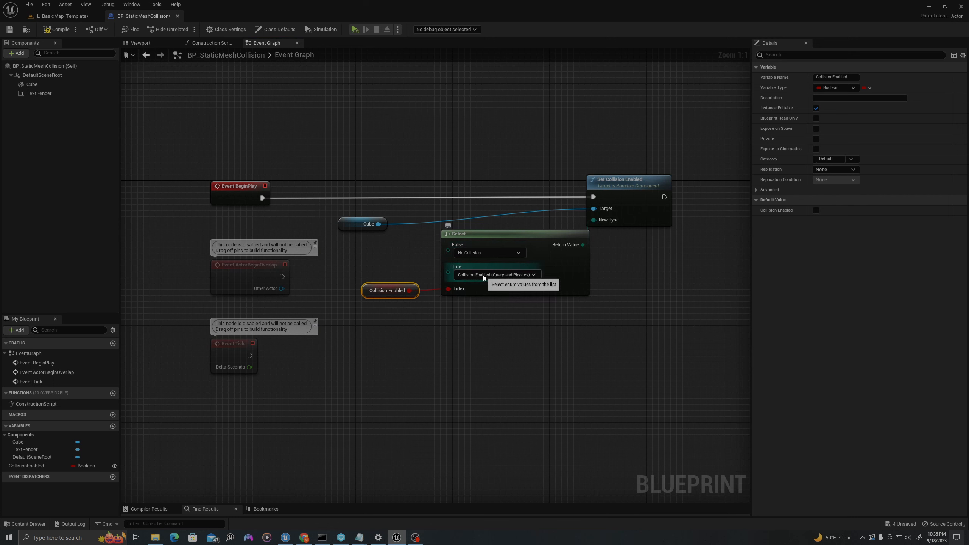
pyautogui.moveTo(387, 290)
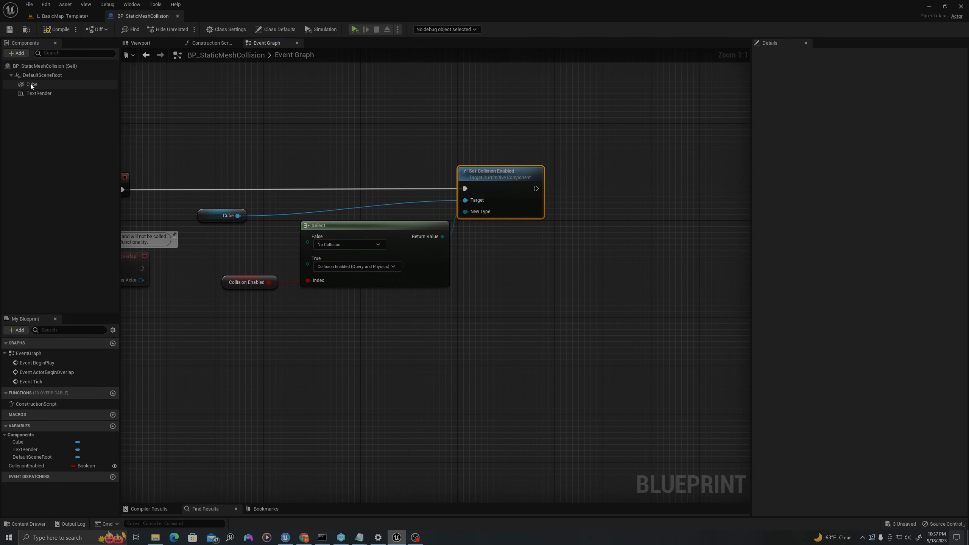
# Select the Cube component and filter its Details for collision settings
pyautogui.click(31, 84)
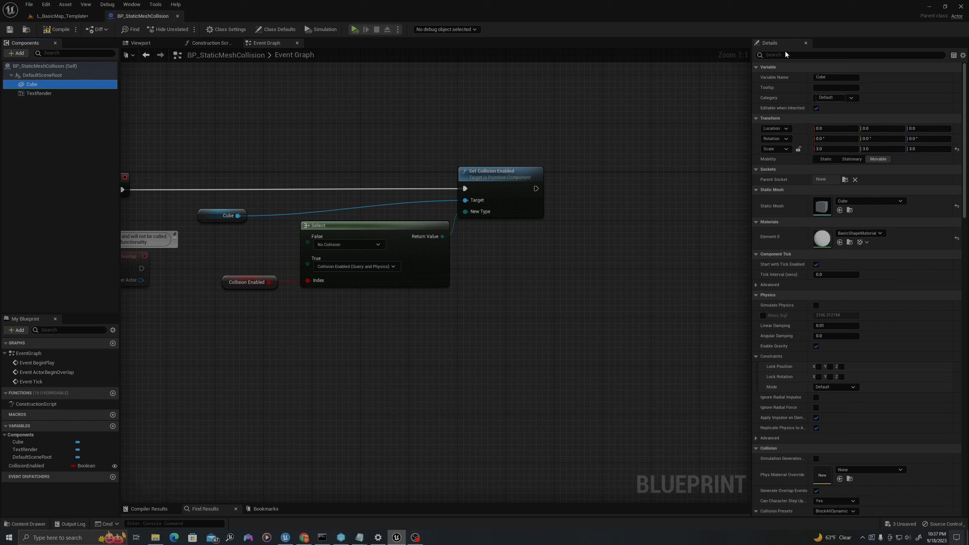
pyautogui.write('collision')
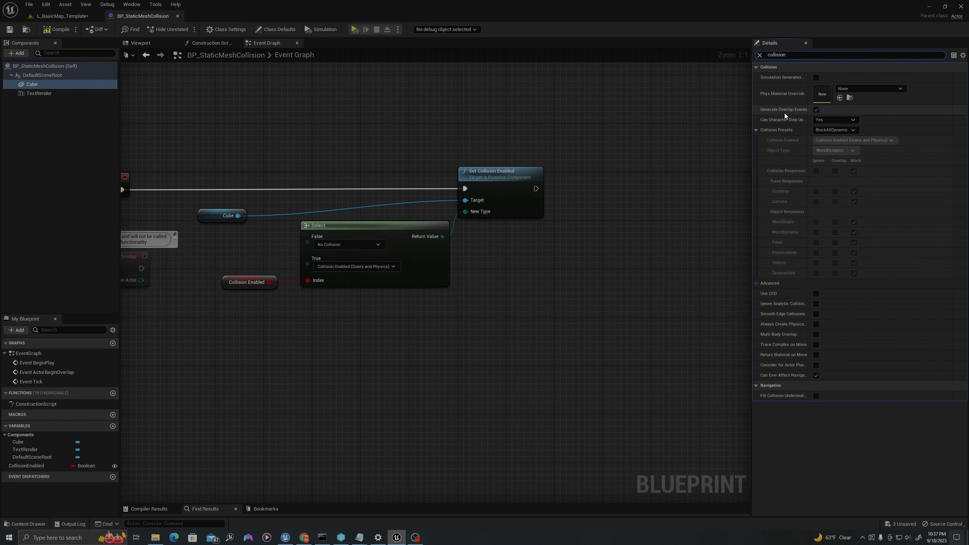
pyautogui.moveTo(799, 126)
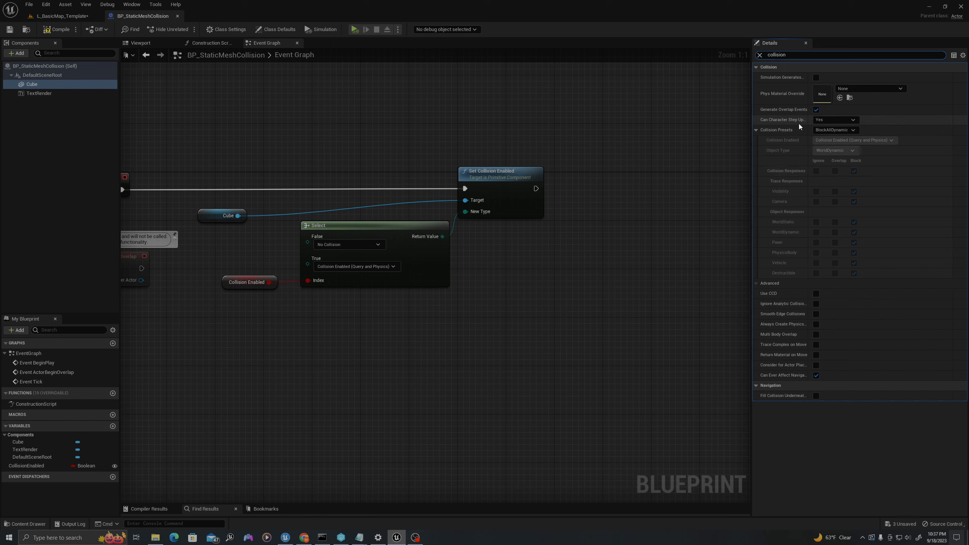
pyautogui.moveTo(782, 119)
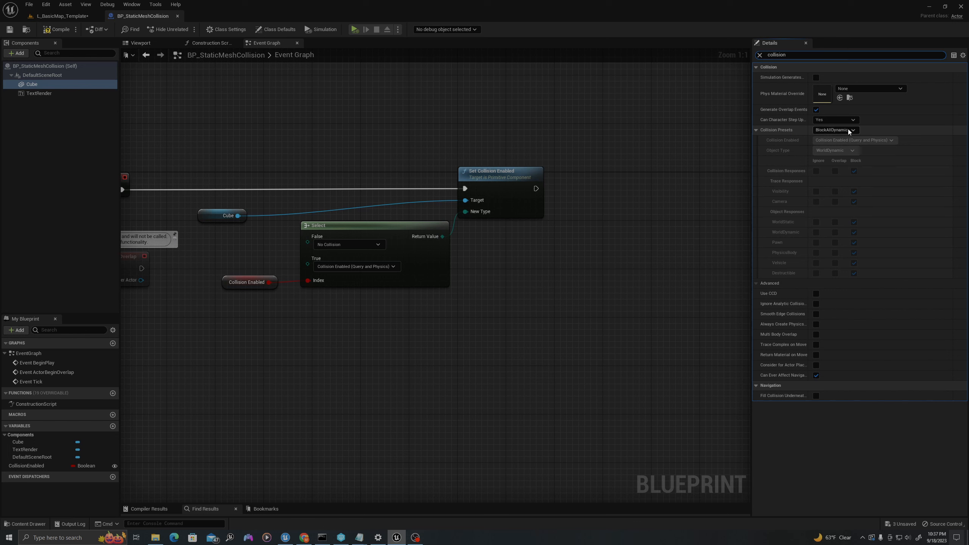
pyautogui.moveTo(835, 130)
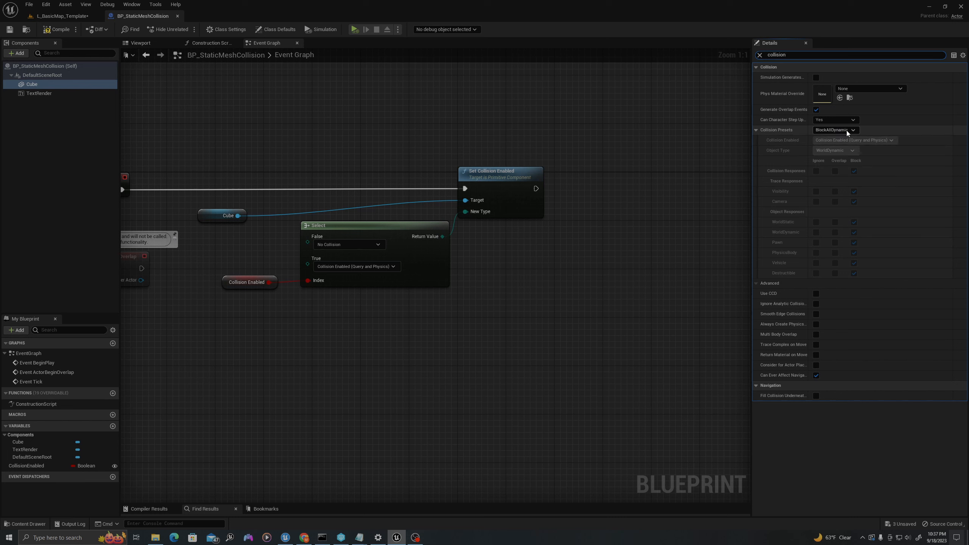
# Set the Cube's Collision Presets to Custom, adjust Object Type, and save the blueprint
pyautogui.click(835, 130)
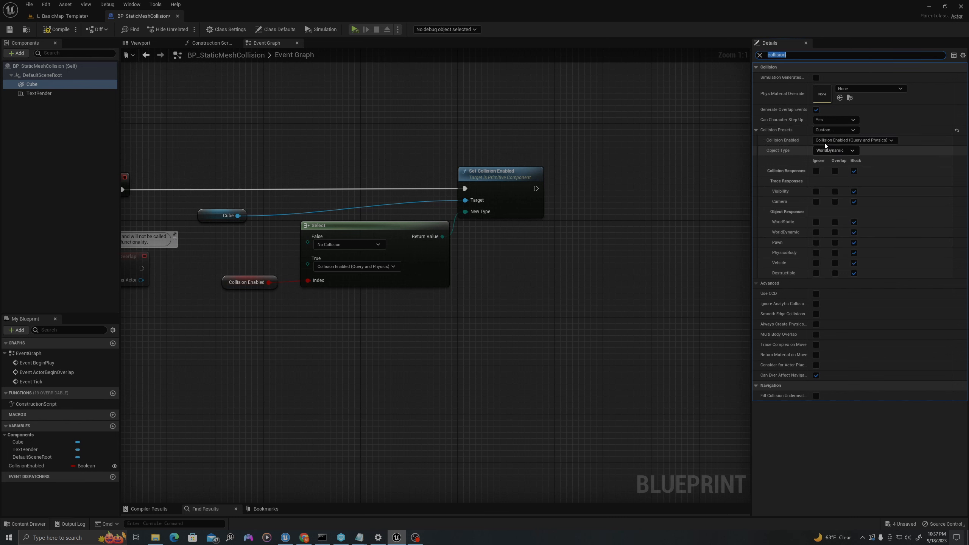
pyautogui.moveTo(790, 191)
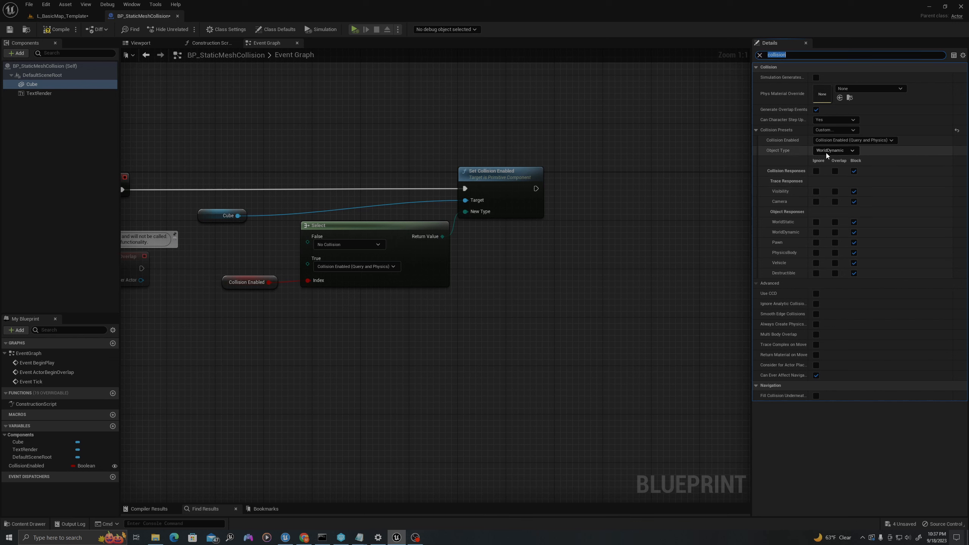
pyautogui.moveTo(801, 150)
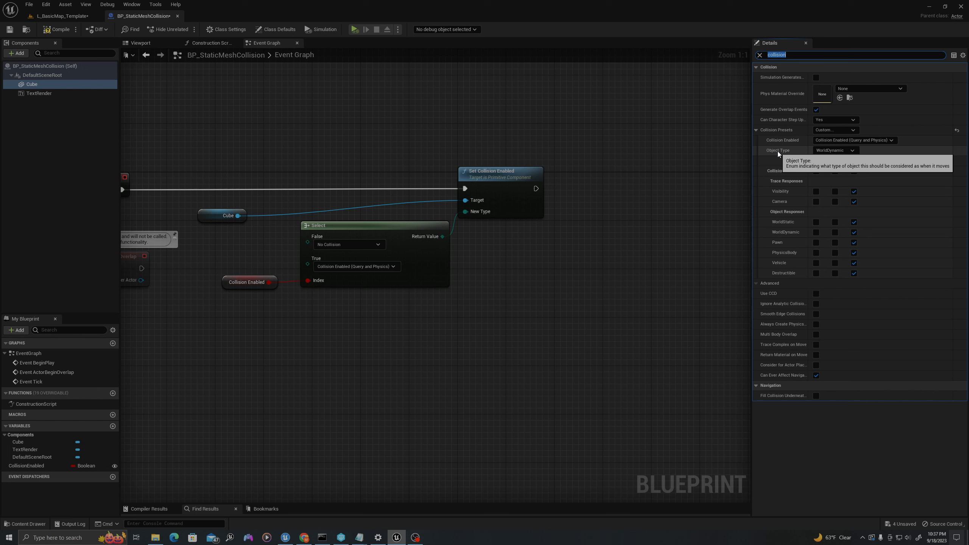
pyautogui.moveTo(798, 156)
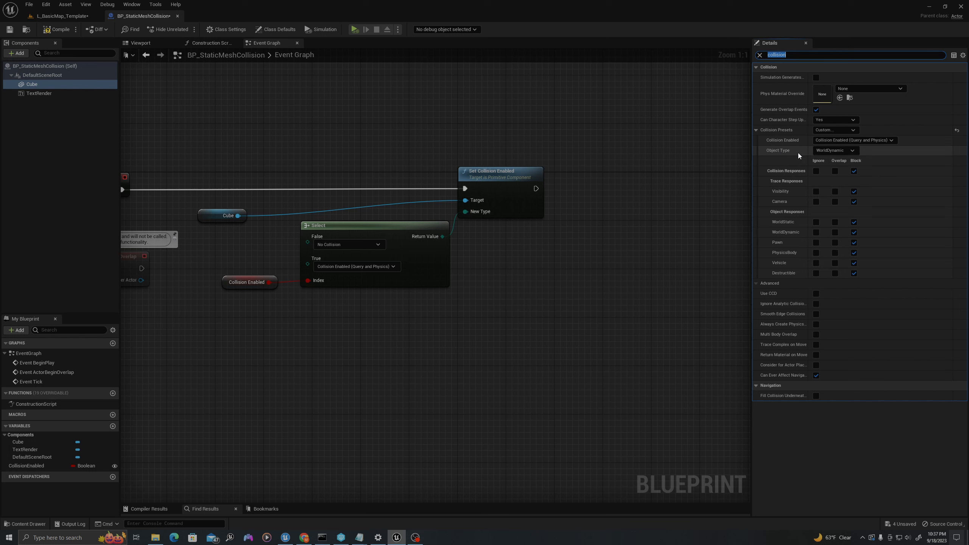
pyautogui.click(835, 150)
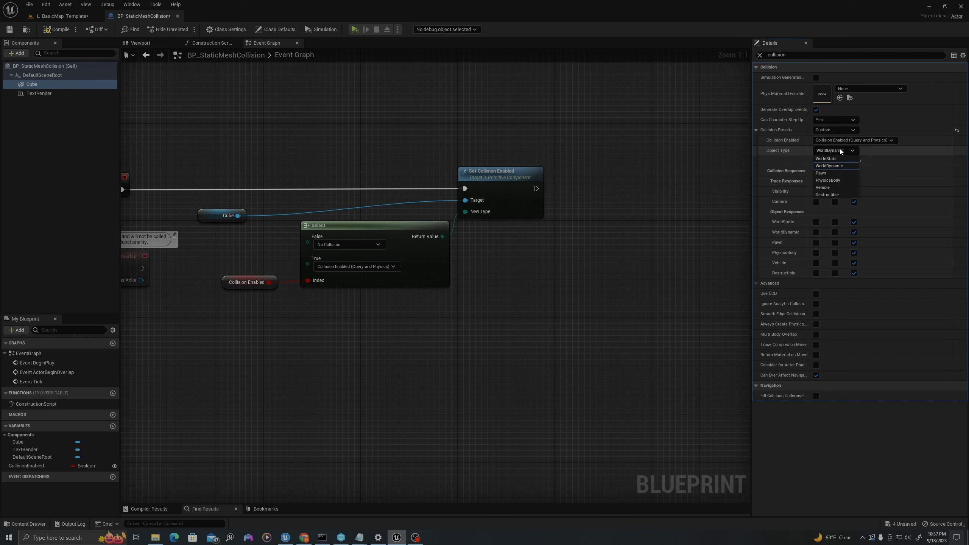
pyautogui.moveTo(823, 187)
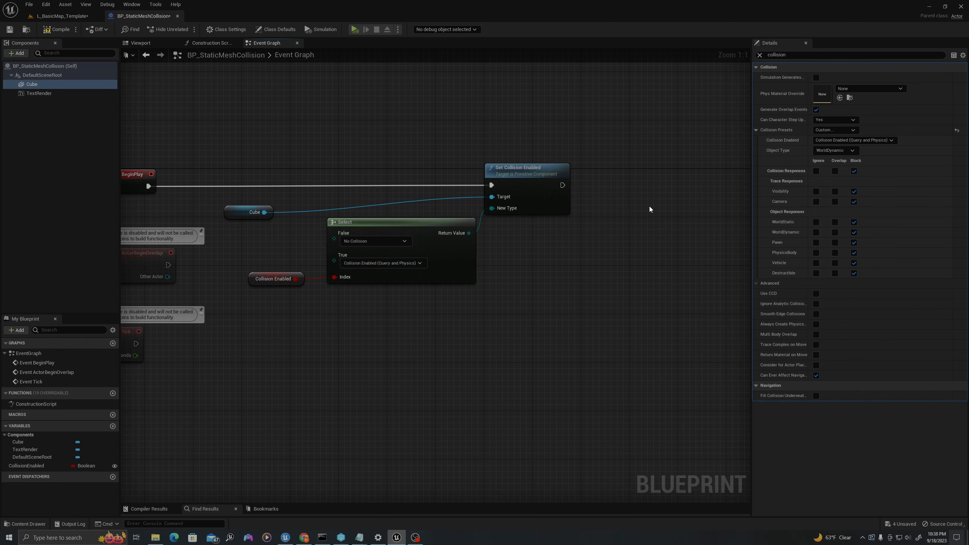
pyautogui.moveTo(374, 241)
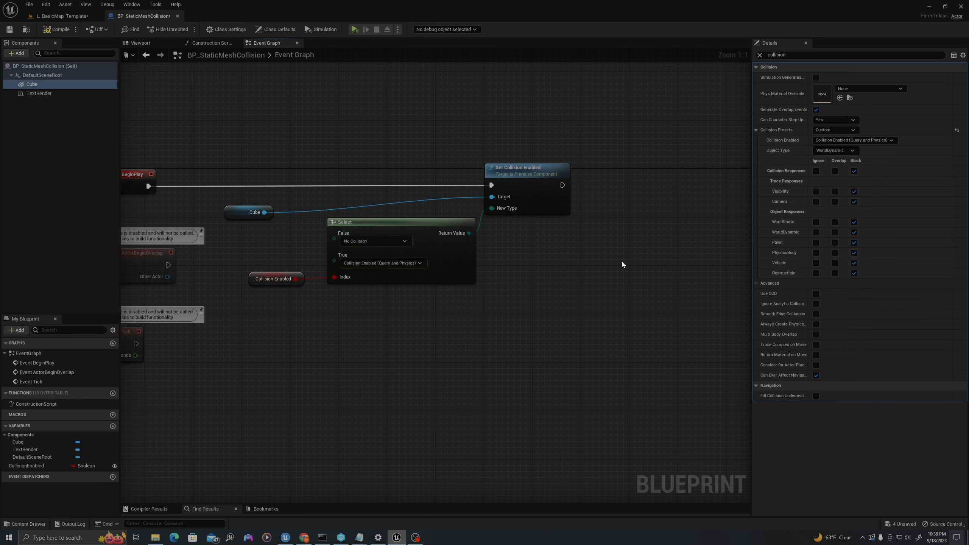
pyautogui.click(58, 29)
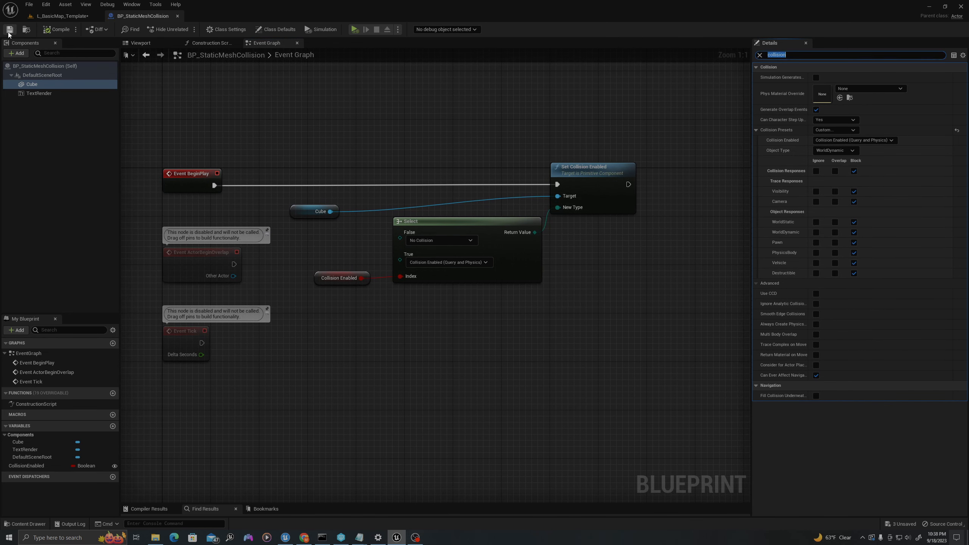
pyautogui.click(60, 16)
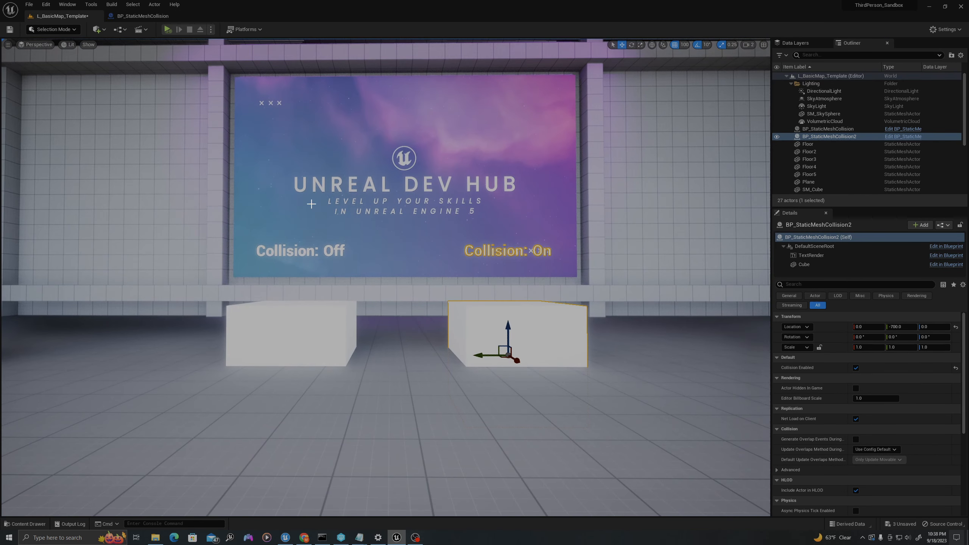
pyautogui.click(807, 144)
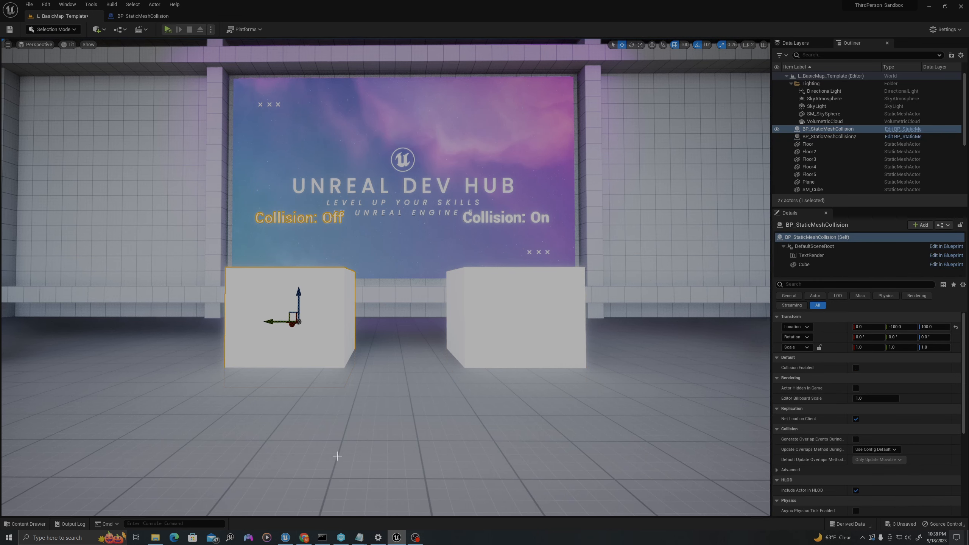
pyautogui.click(168, 29)
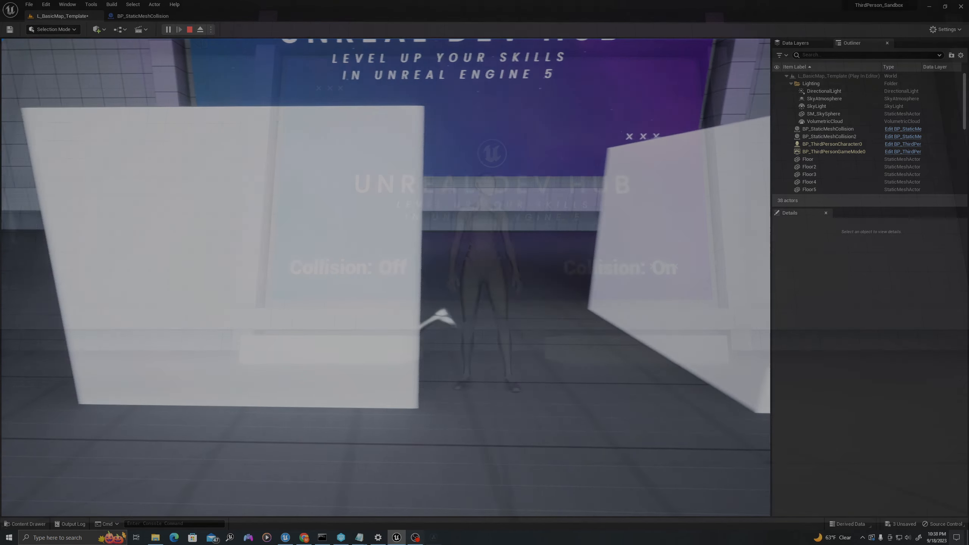
# Start Play and take control of the character in front of both cubes
pyautogui.click(179, 29)
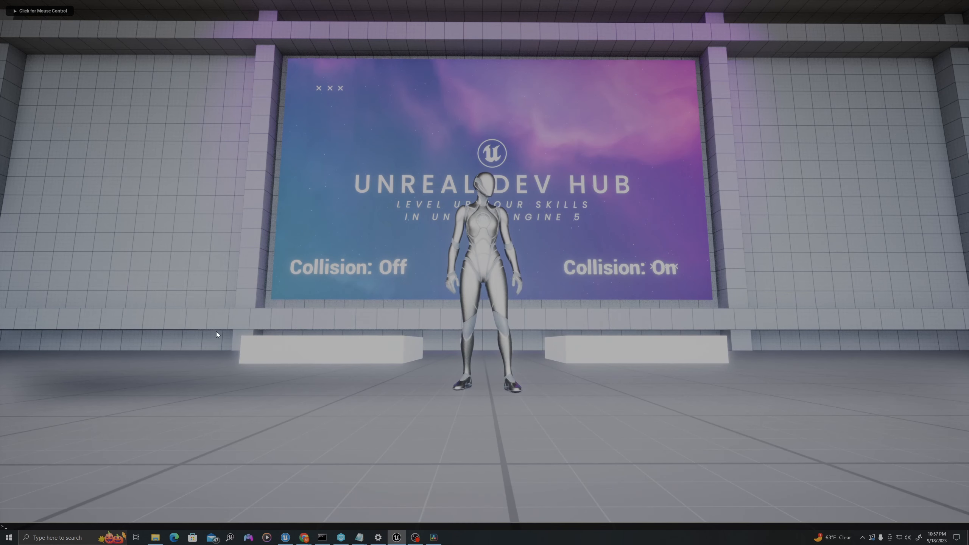
pyautogui.moveTo(21, 513)
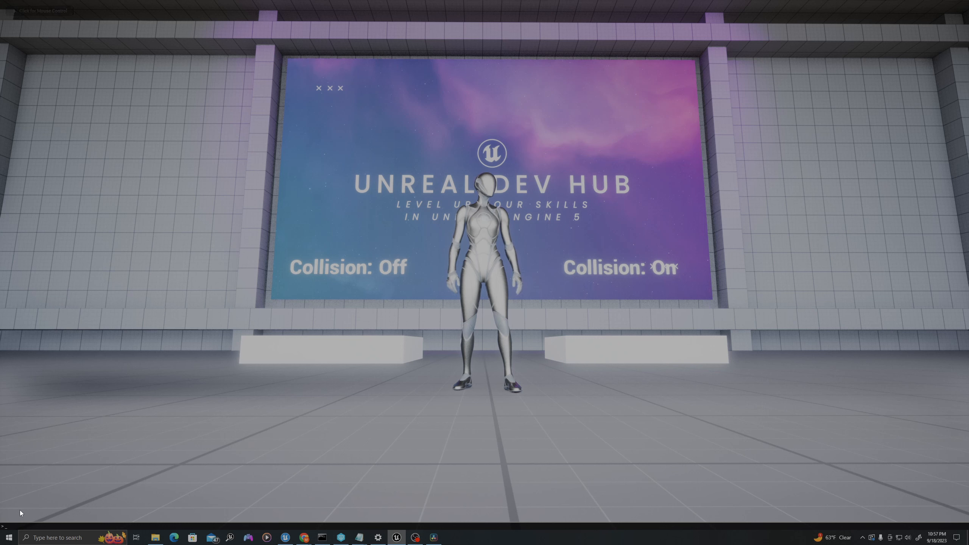